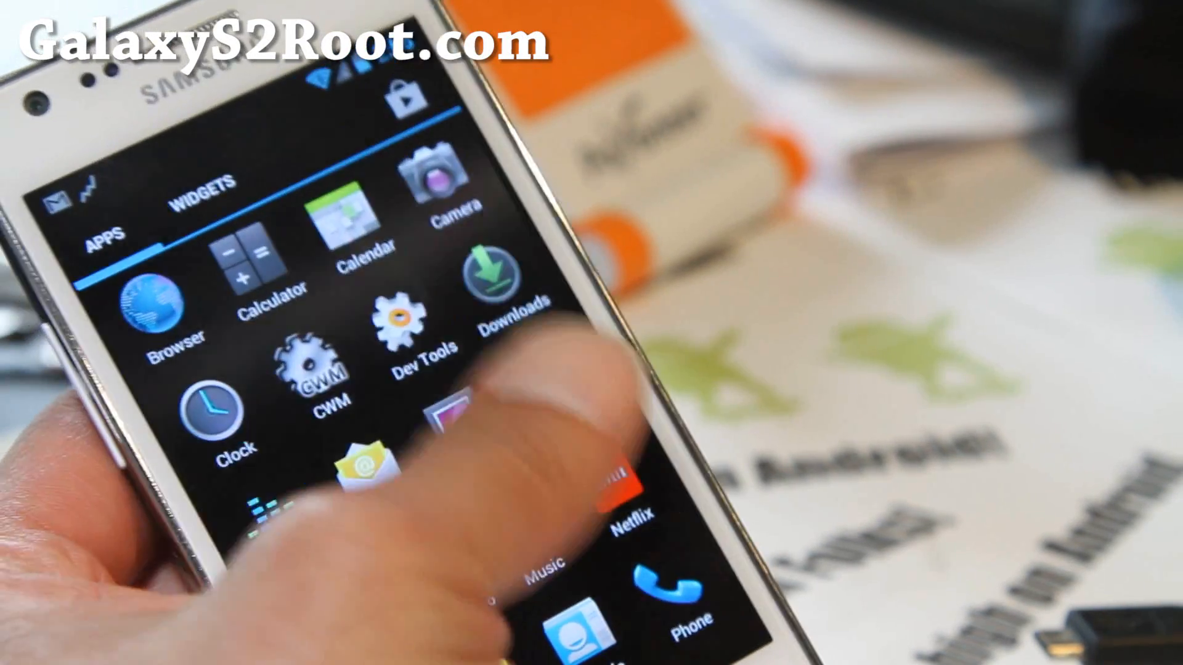
scroll("left", 3)
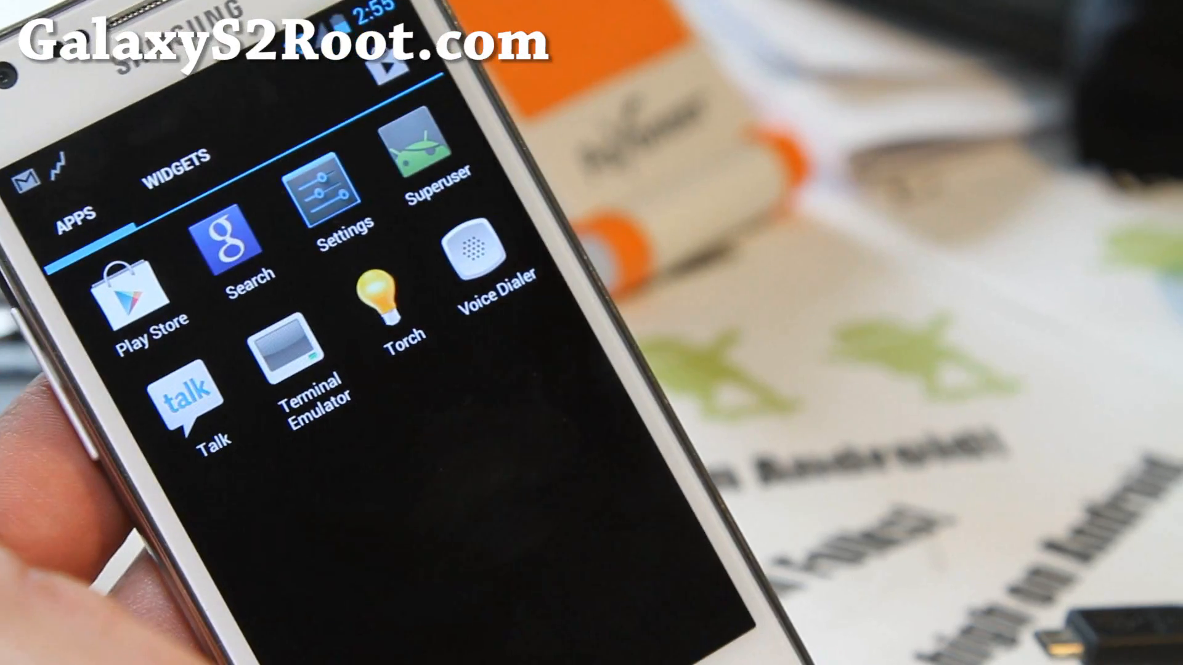